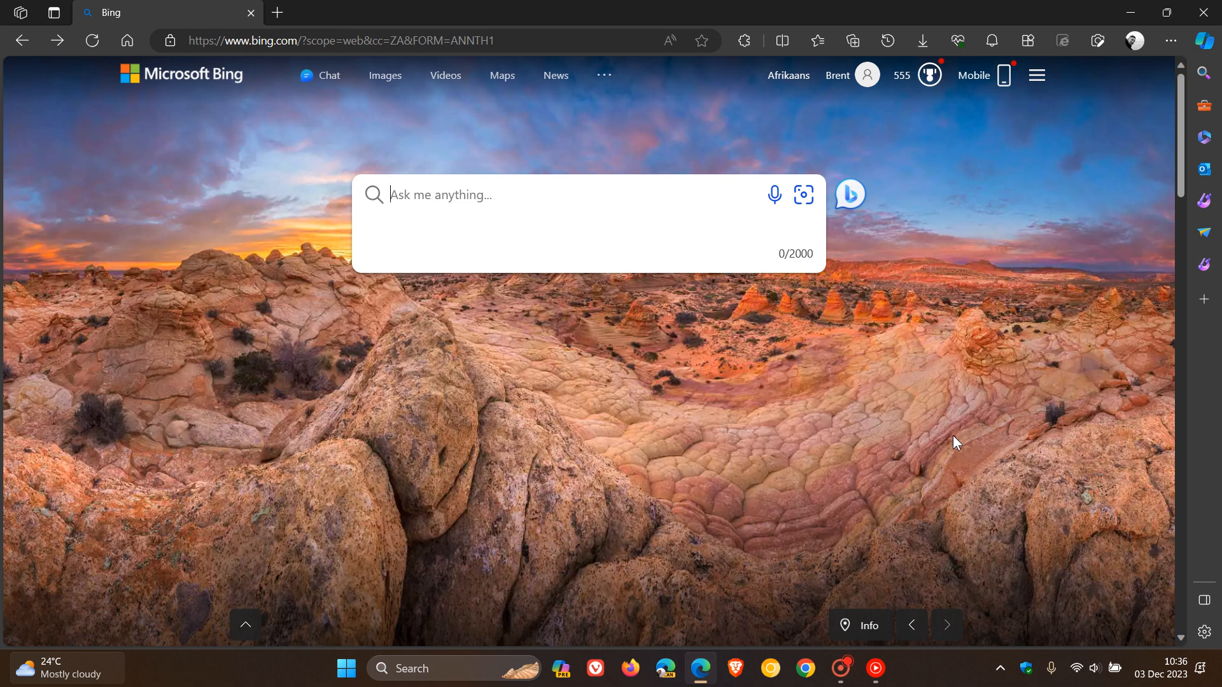
pyautogui.moveTo(779, 425)
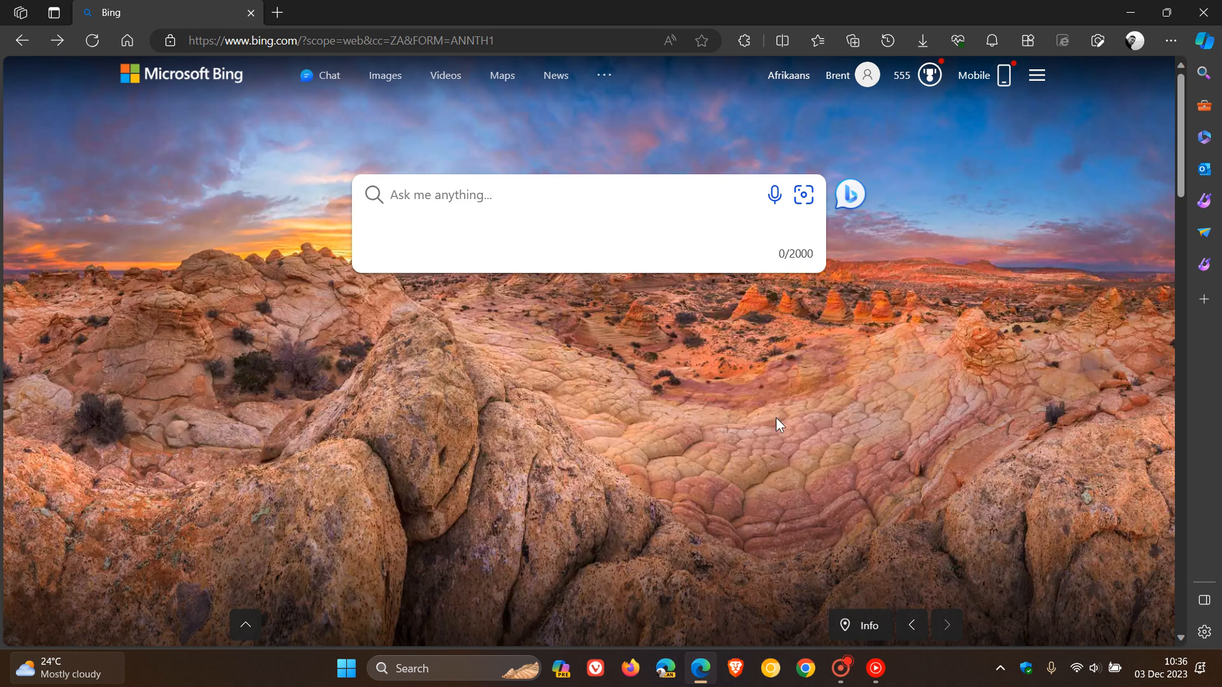
pyautogui.moveTo(666, 351)
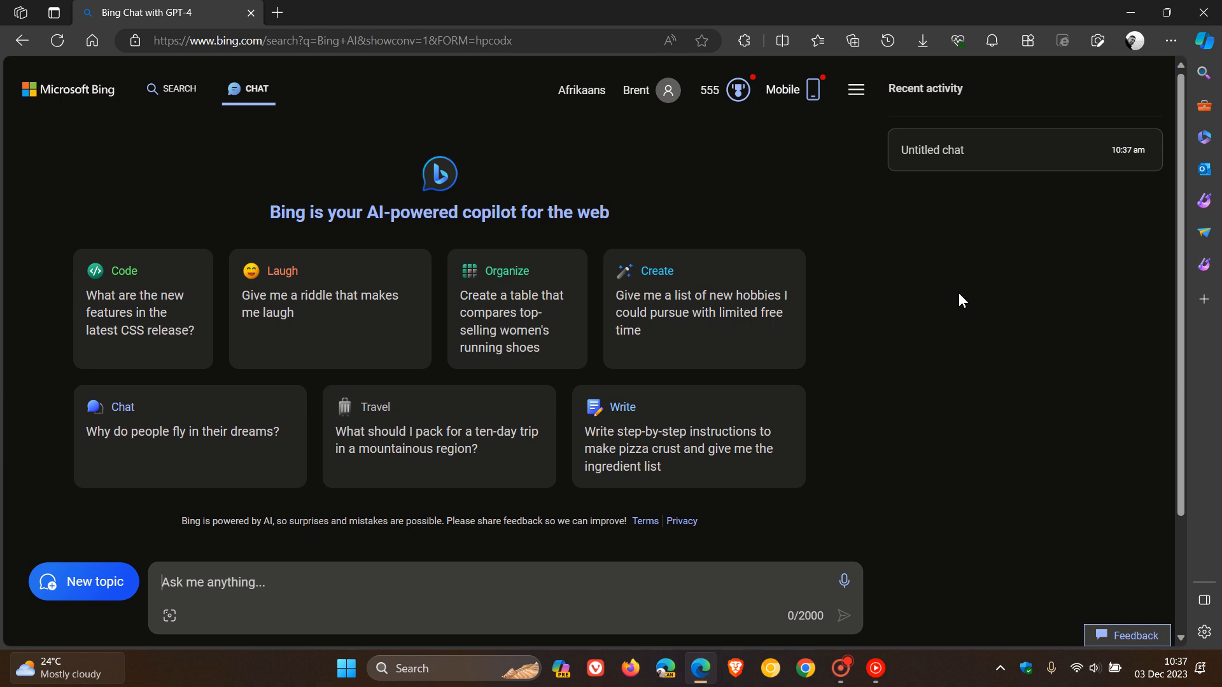
# Go to the Microsoft Copilot home page at copilot.microsoft.com
pyautogui.click(816, 40)
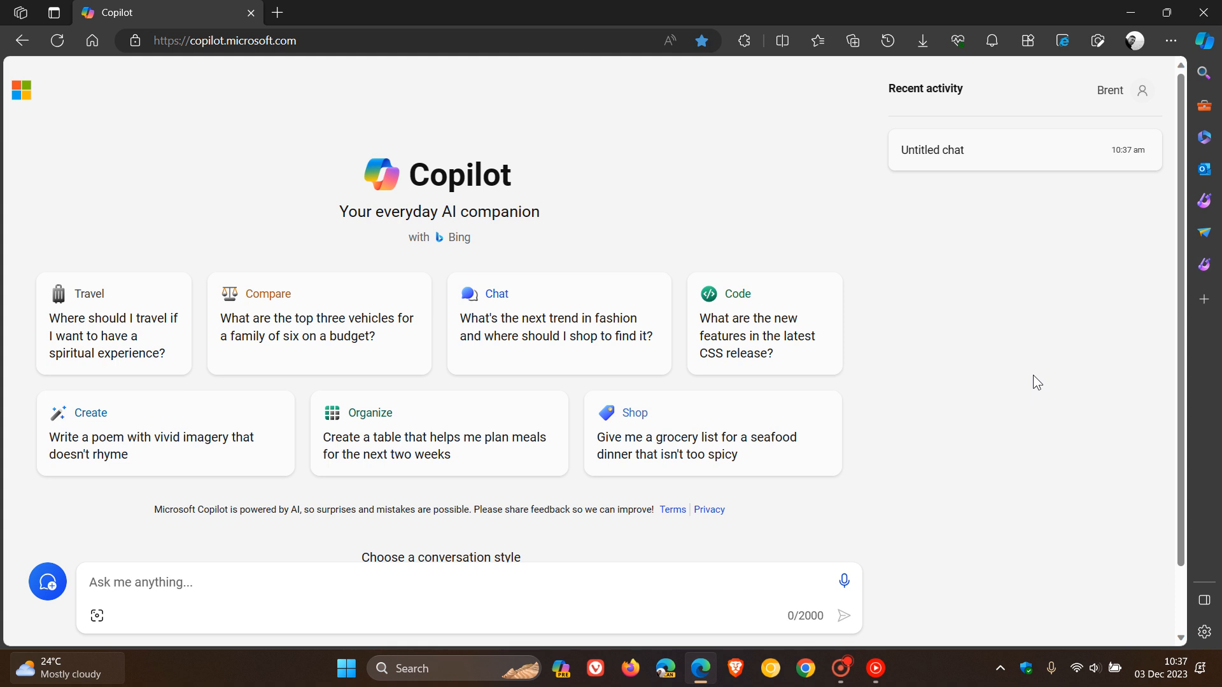
pyautogui.moveTo(230, 133)
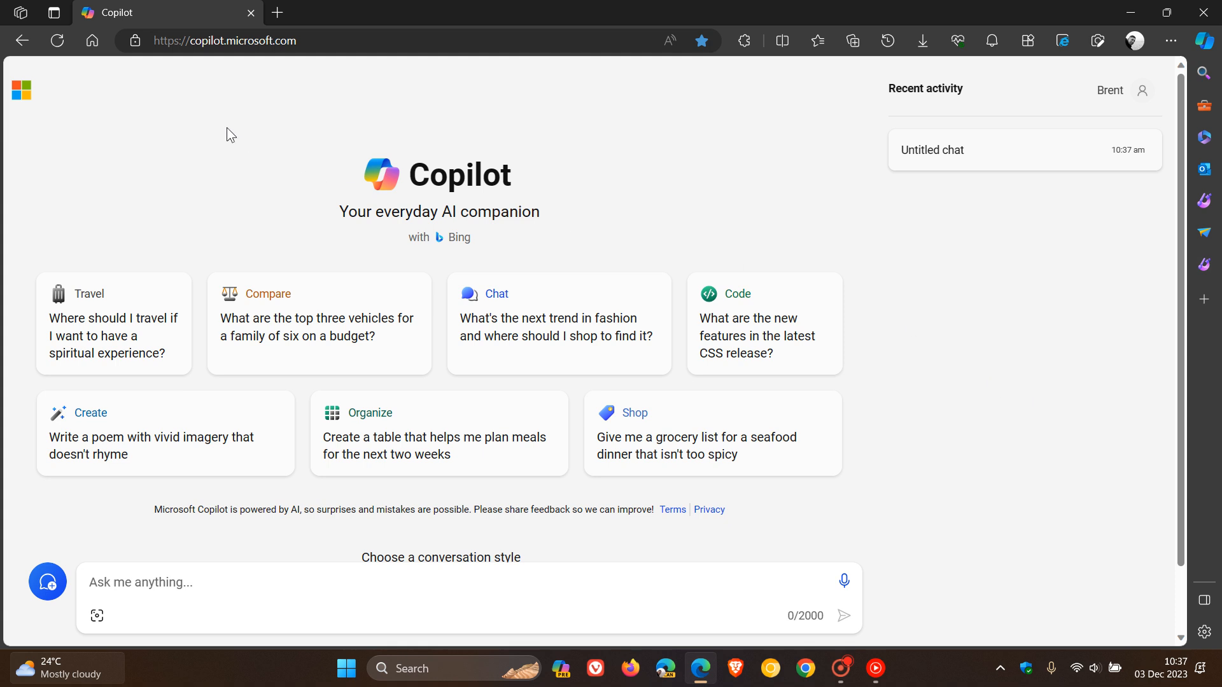
pyautogui.moveTo(220, 69)
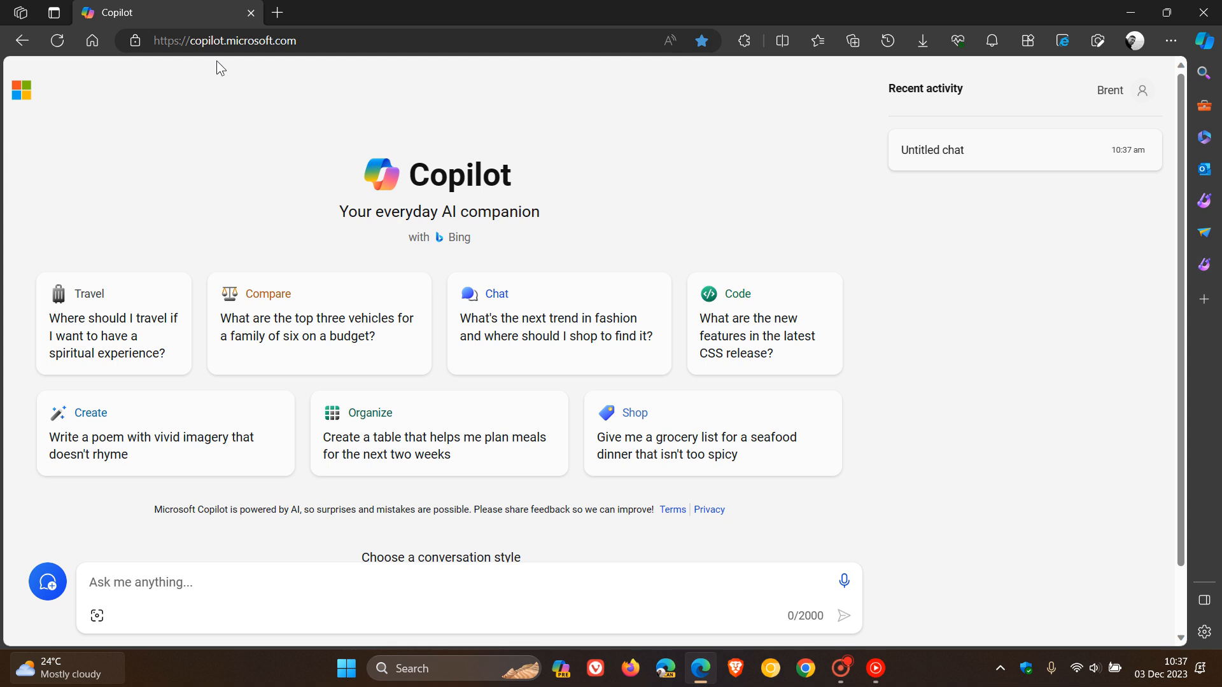
pyautogui.moveTo(311, 69)
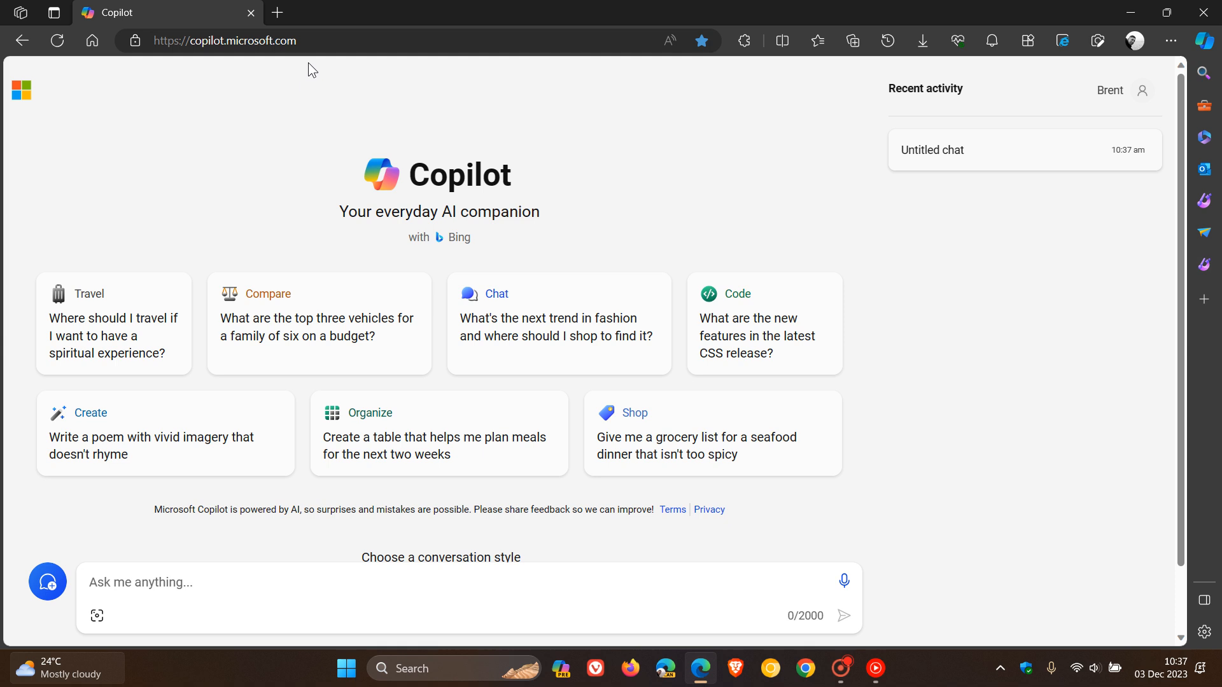
pyautogui.moveTo(1008, 310)
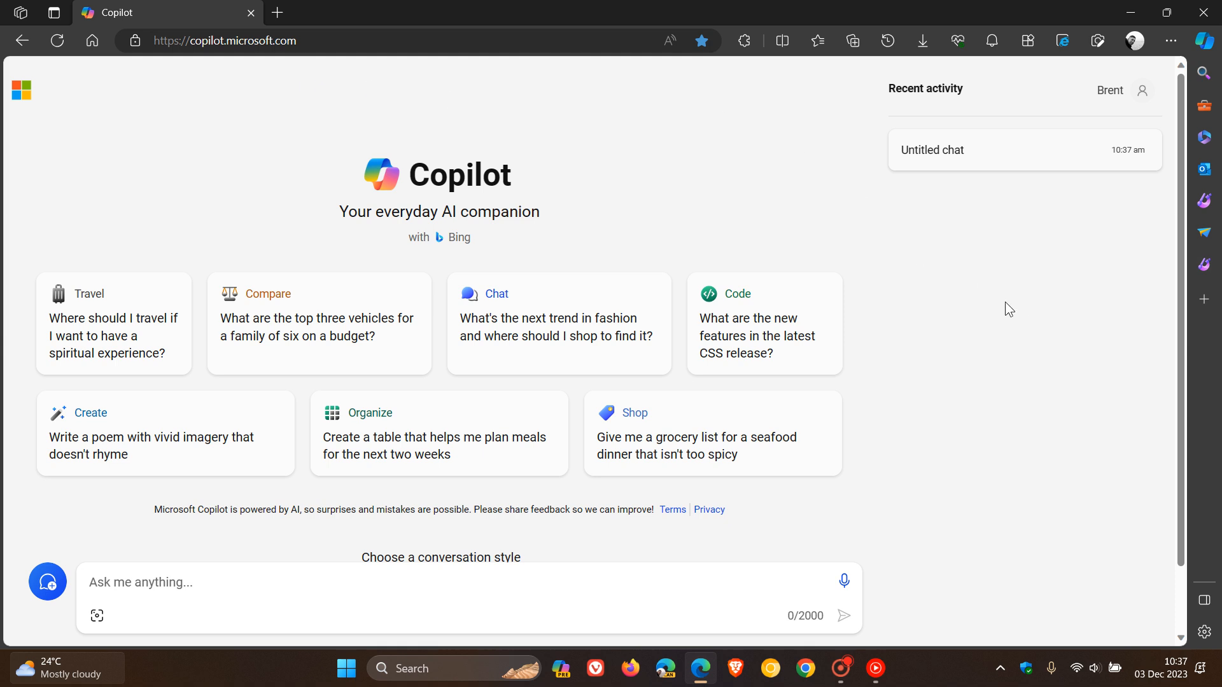
pyautogui.moveTo(973, 315)
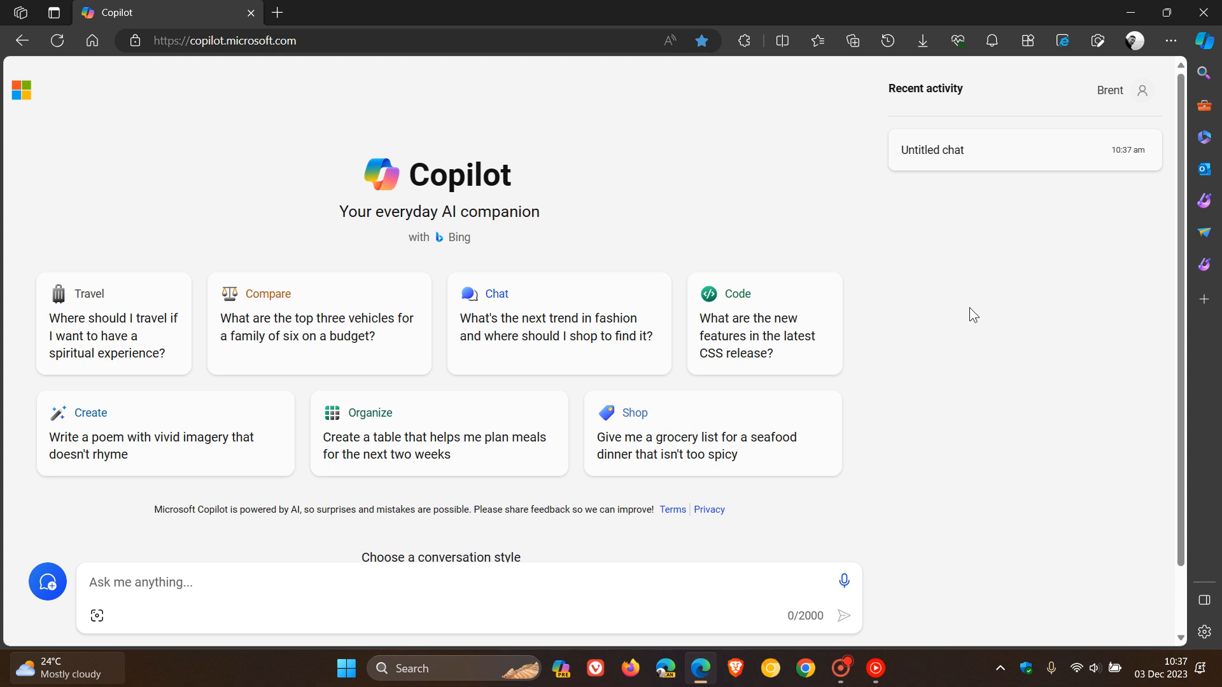
pyautogui.moveTo(1002, 302)
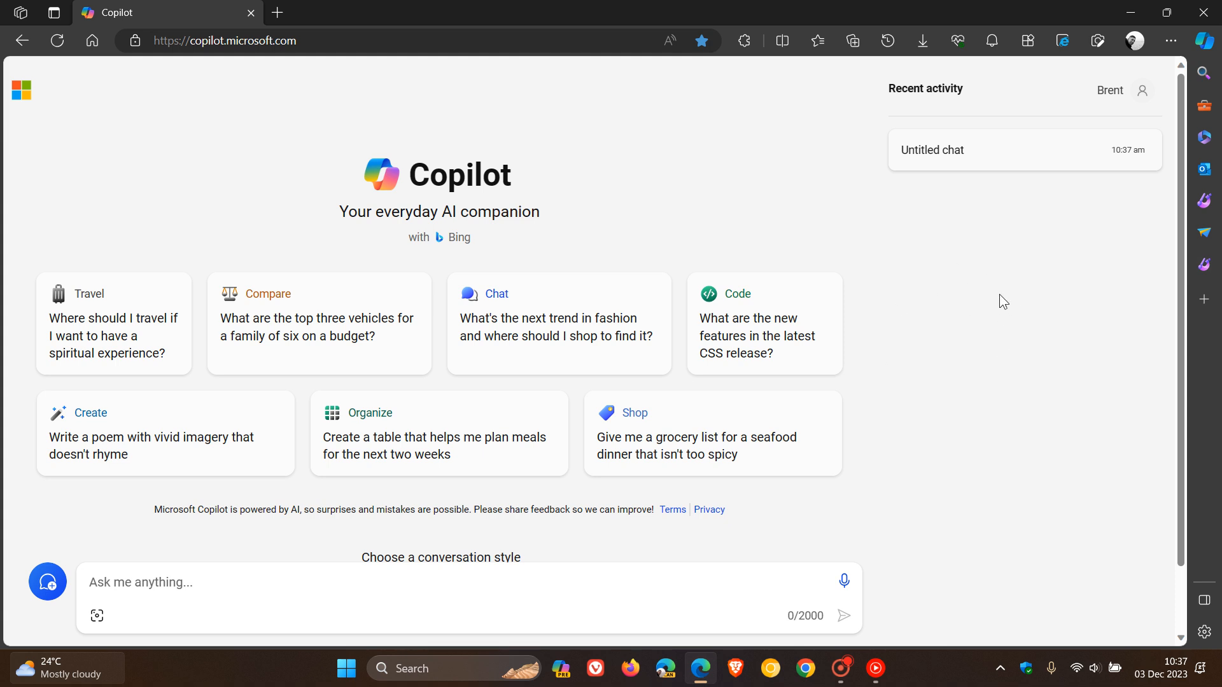
pyautogui.moveTo(1003, 277)
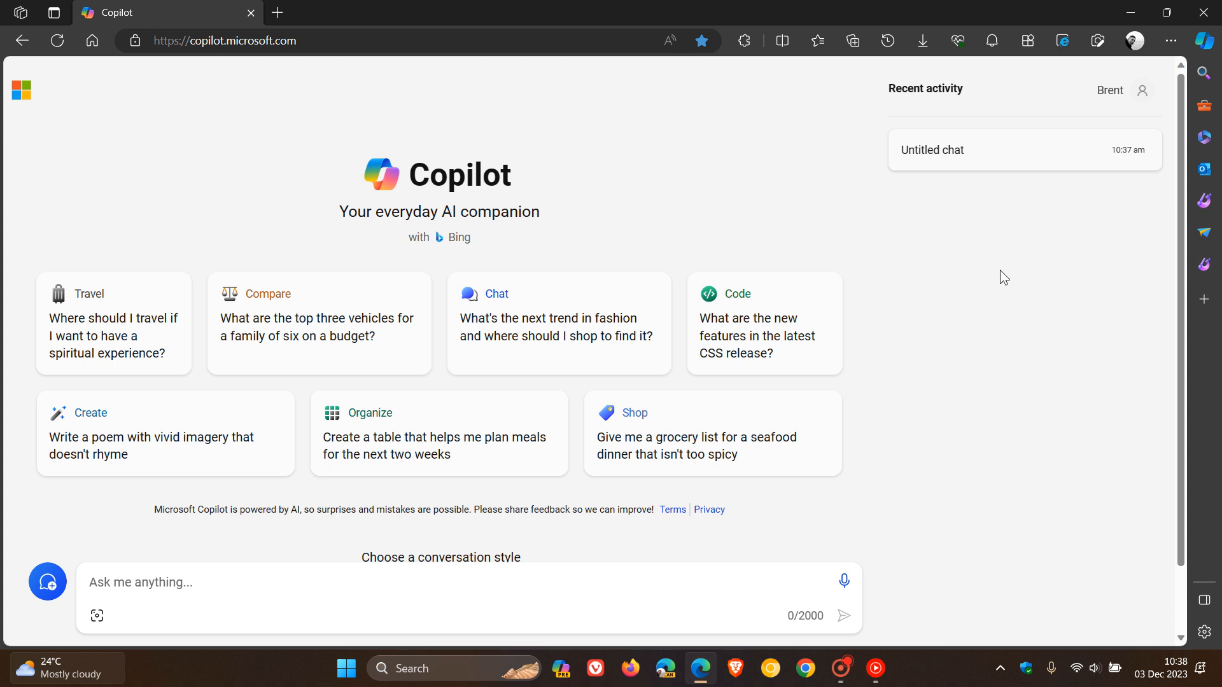
pyautogui.moveTo(979, 309)
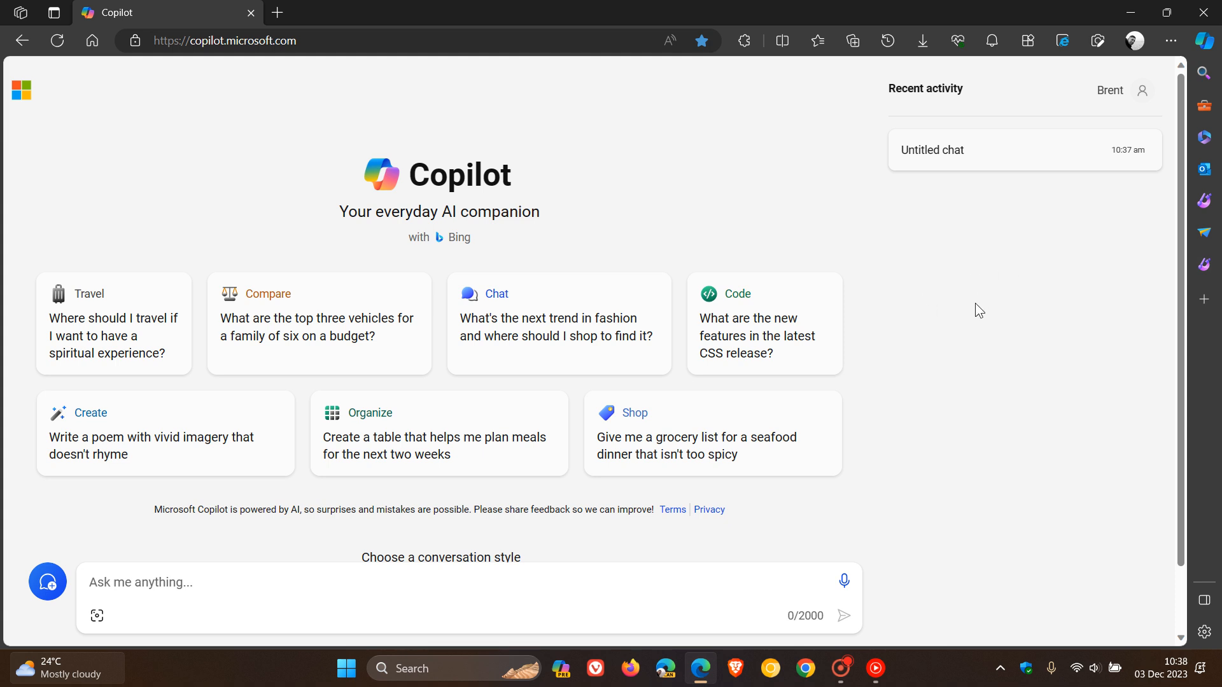
pyautogui.moveTo(1154, 175)
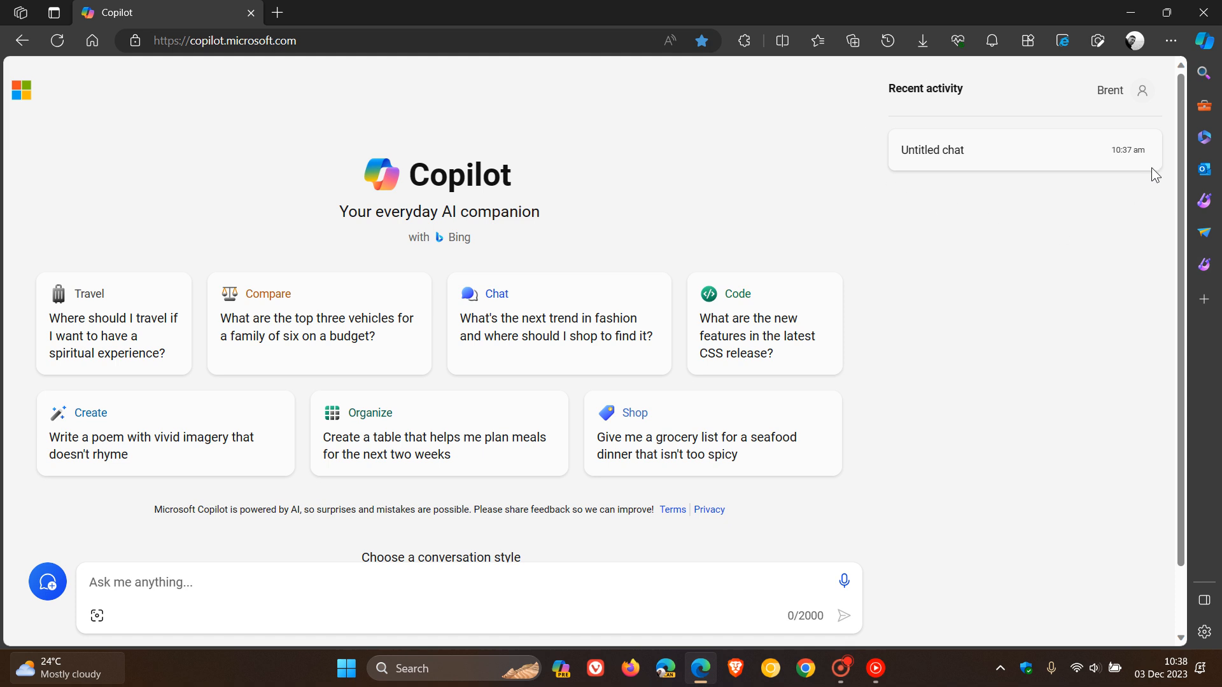
pyautogui.moveTo(1166, 188)
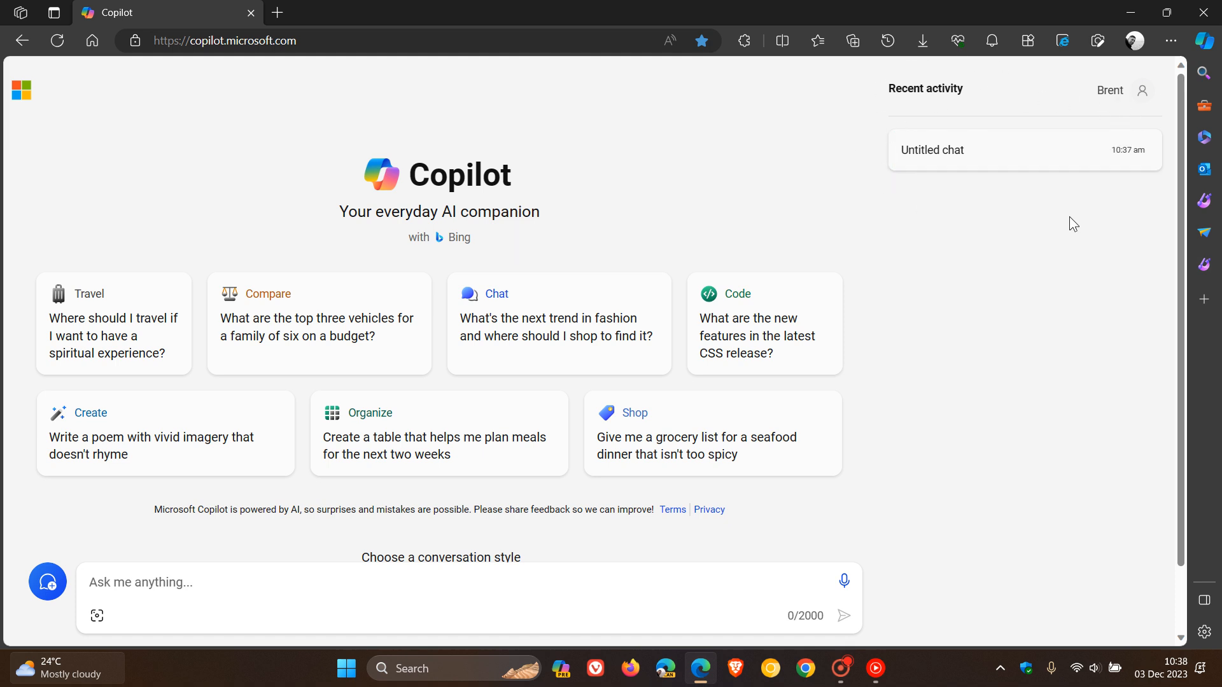
pyautogui.moveTo(1000, 333)
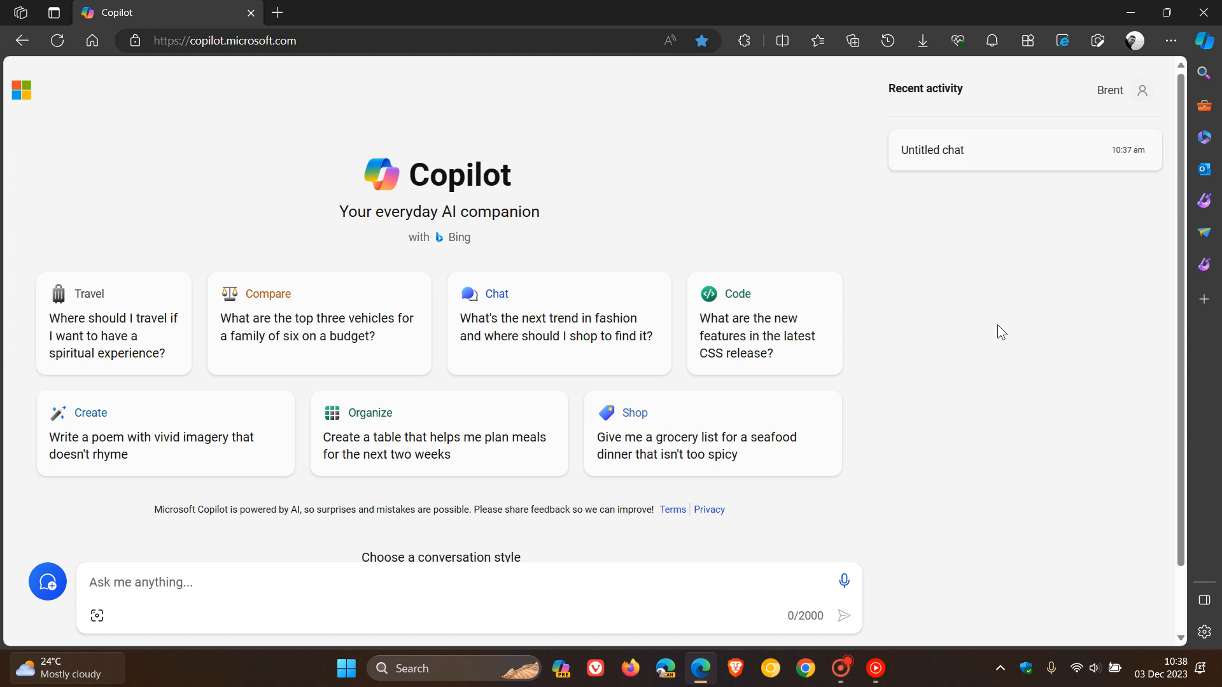
pyautogui.moveTo(1009, 329)
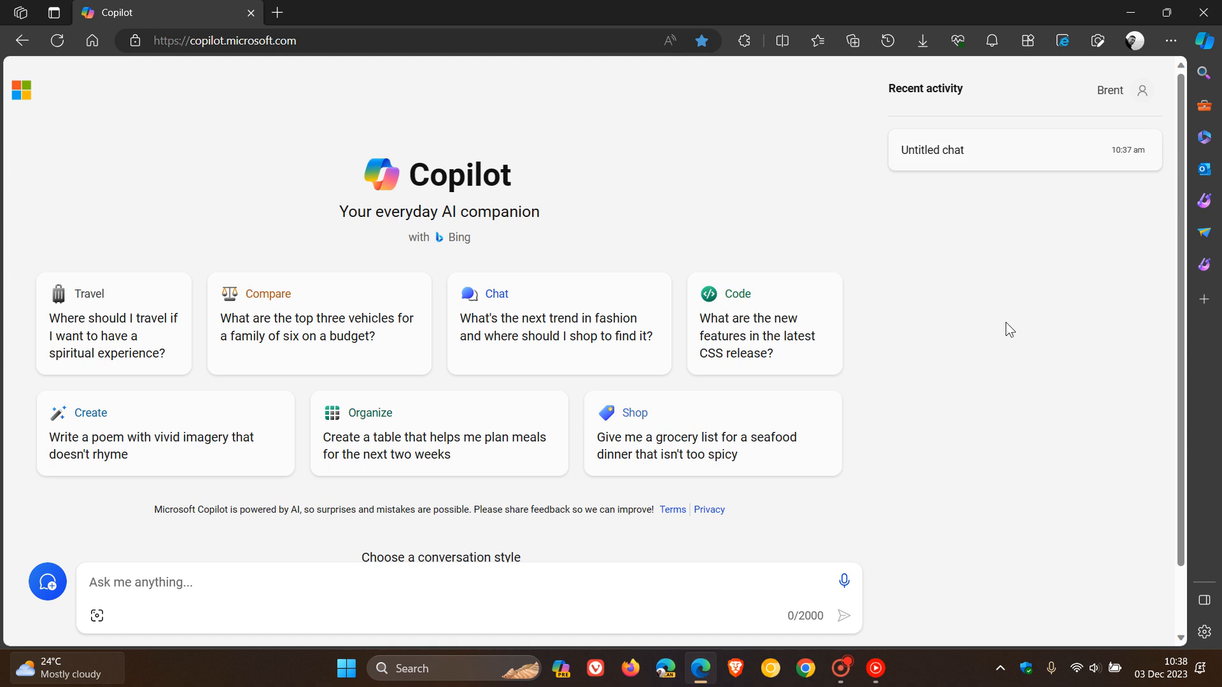
pyautogui.moveTo(973, 339)
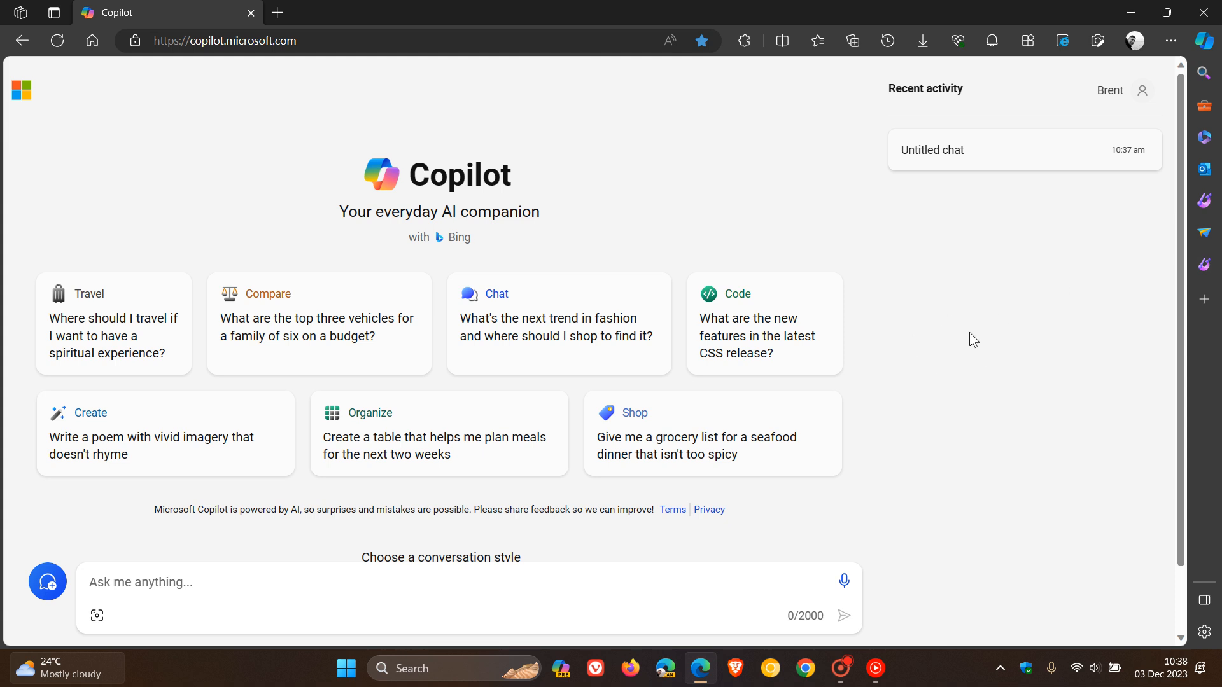
pyautogui.moveTo(977, 333)
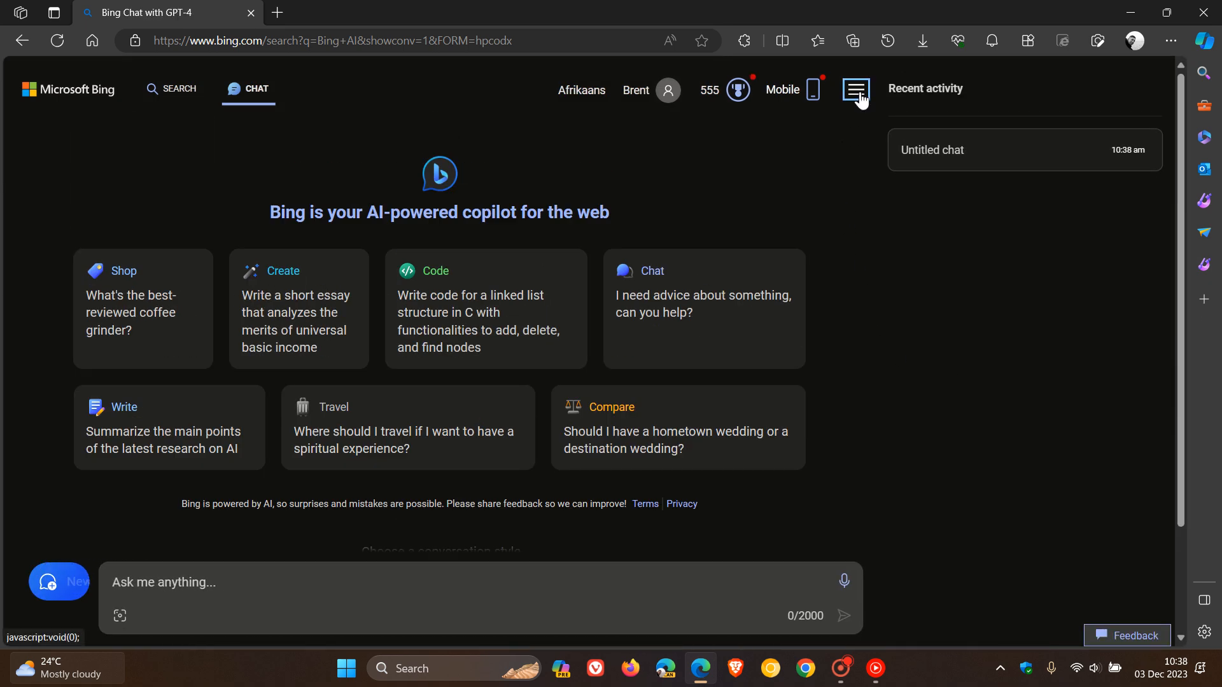
# Review Bing's Appearance options (Light, Dark, System default) and return to the home page
pyautogui.click(855, 89)
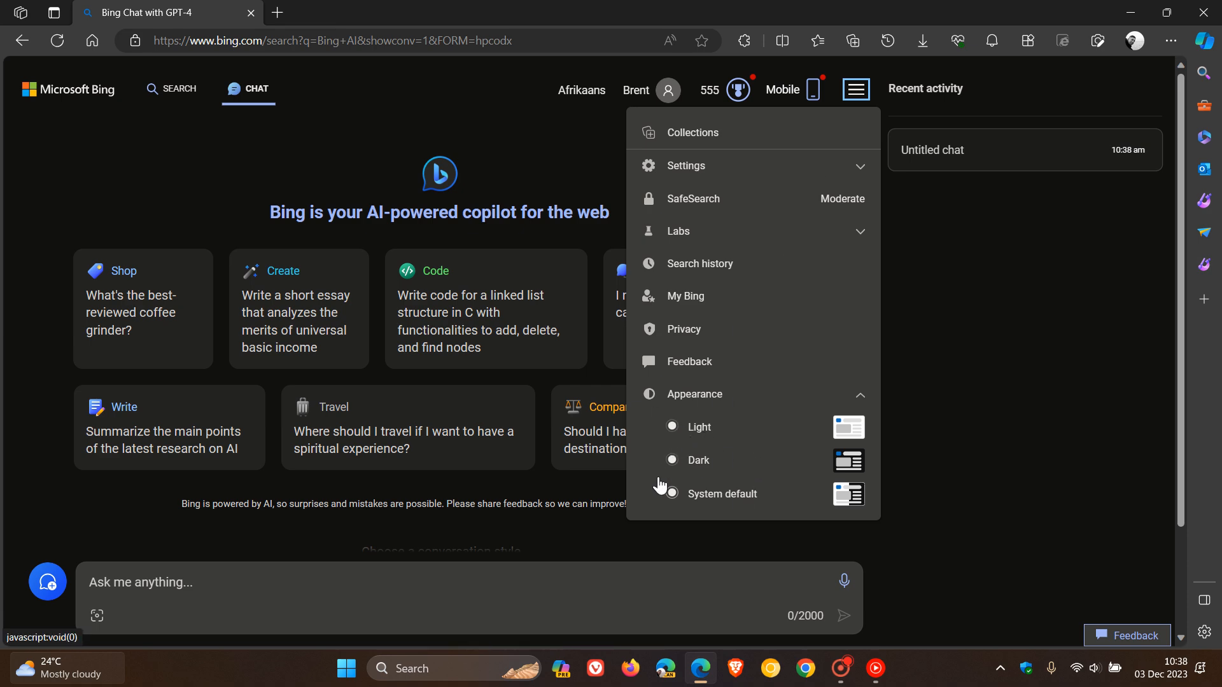
pyautogui.click(855, 89)
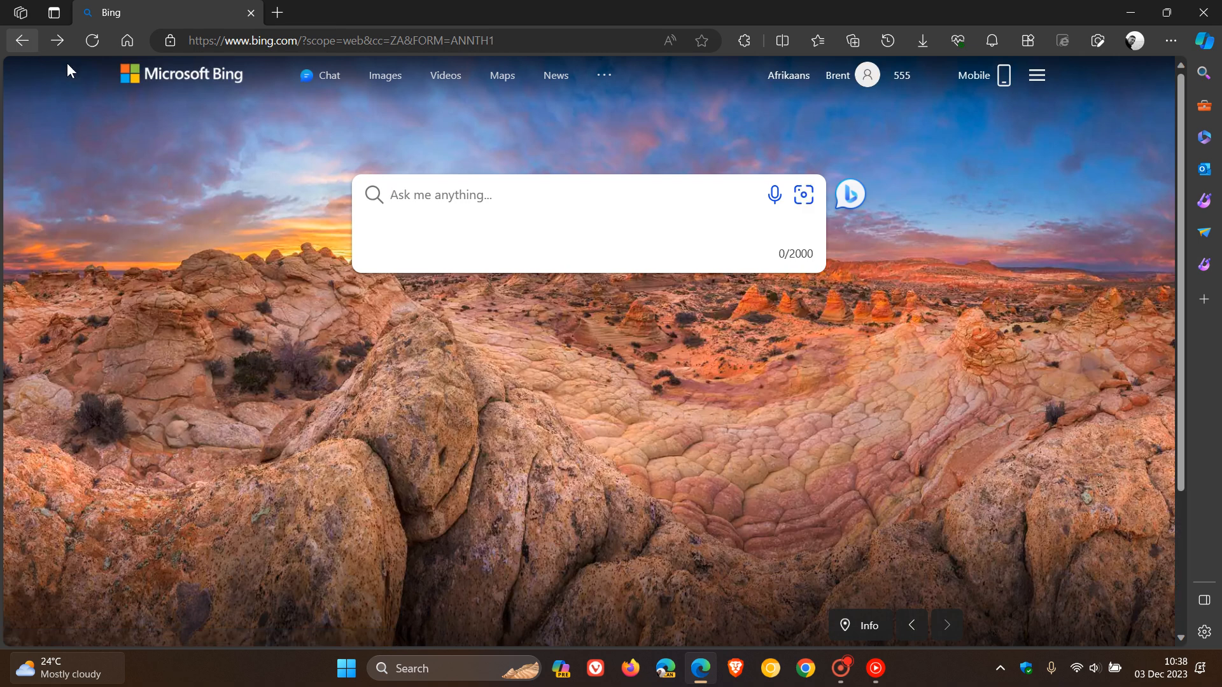
# Load the saved Microsoft Copilot page from Edge's favourites list
pyautogui.click(816, 40)
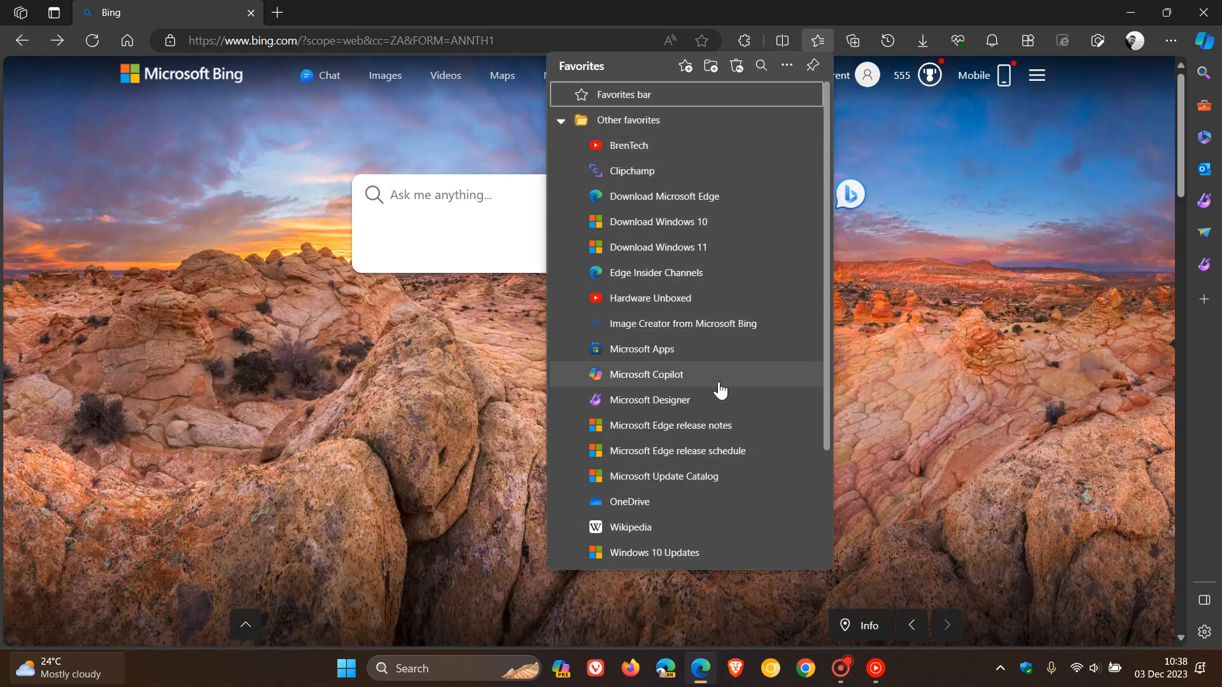
pyautogui.click(645, 374)
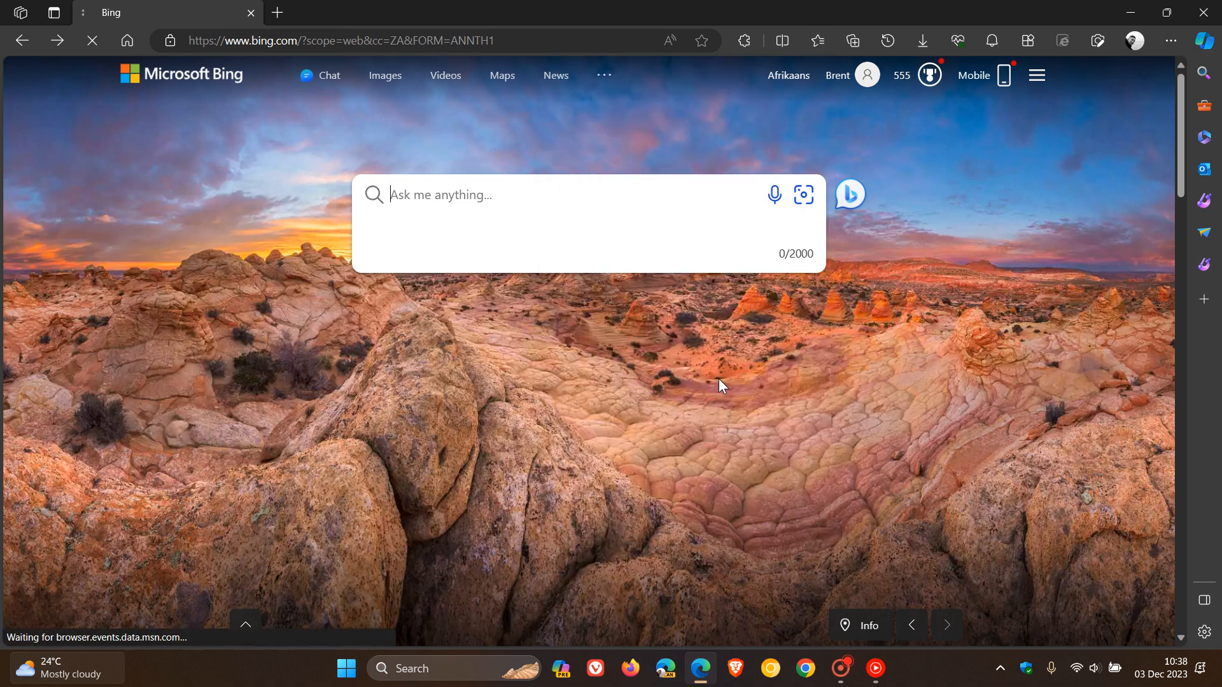